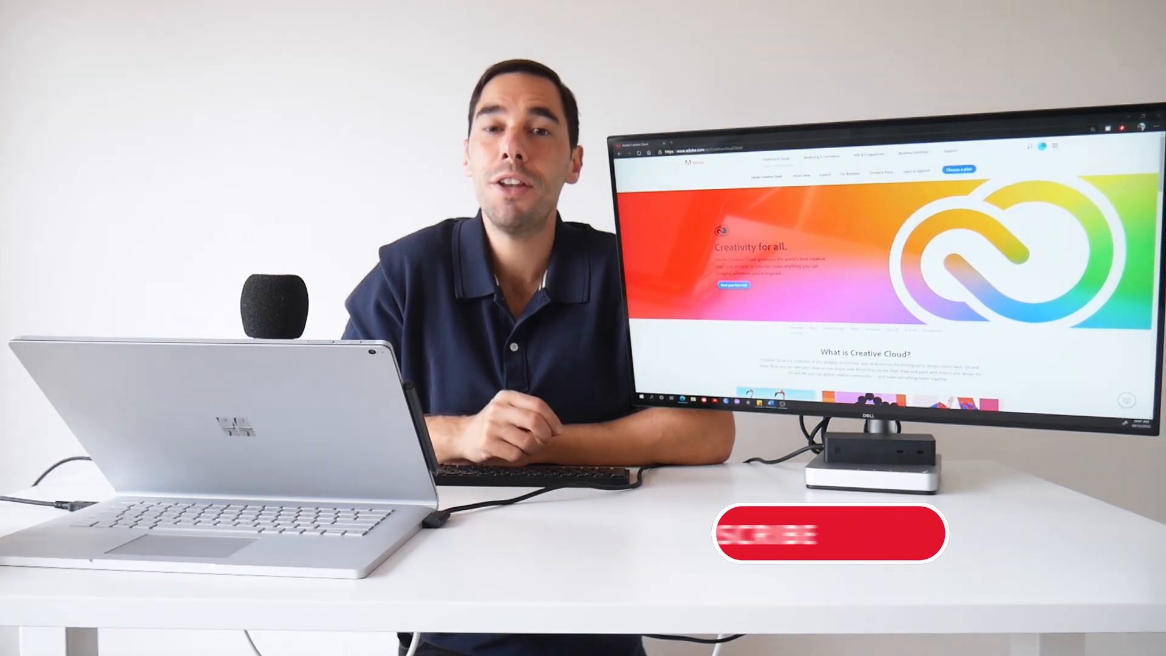
click(831, 533)
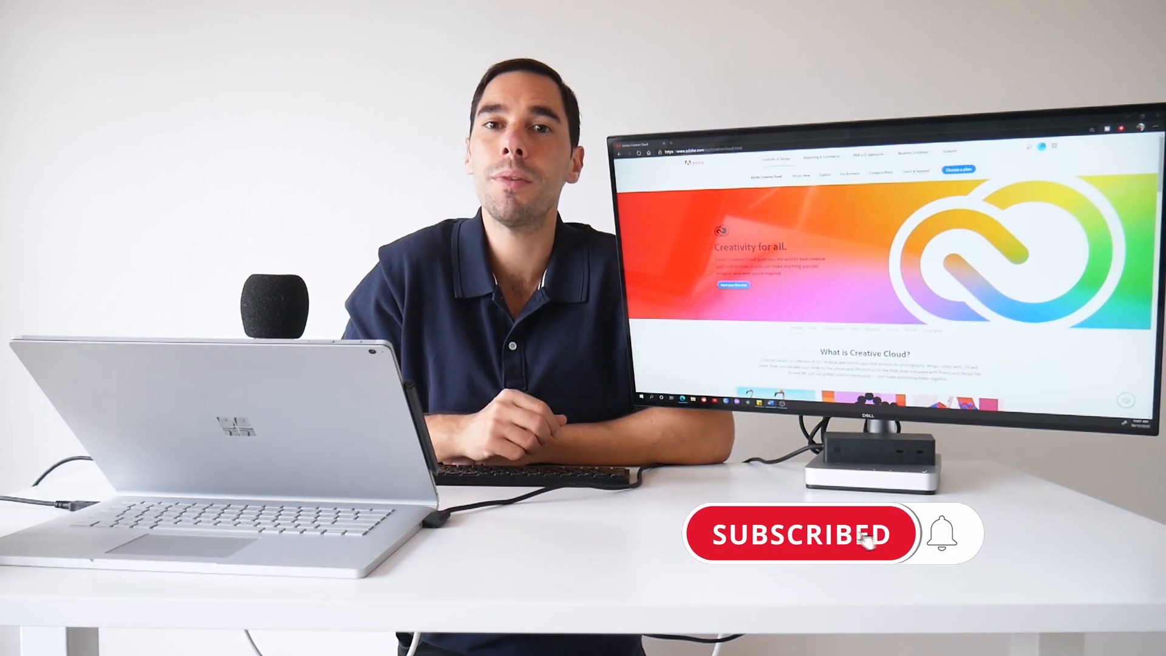